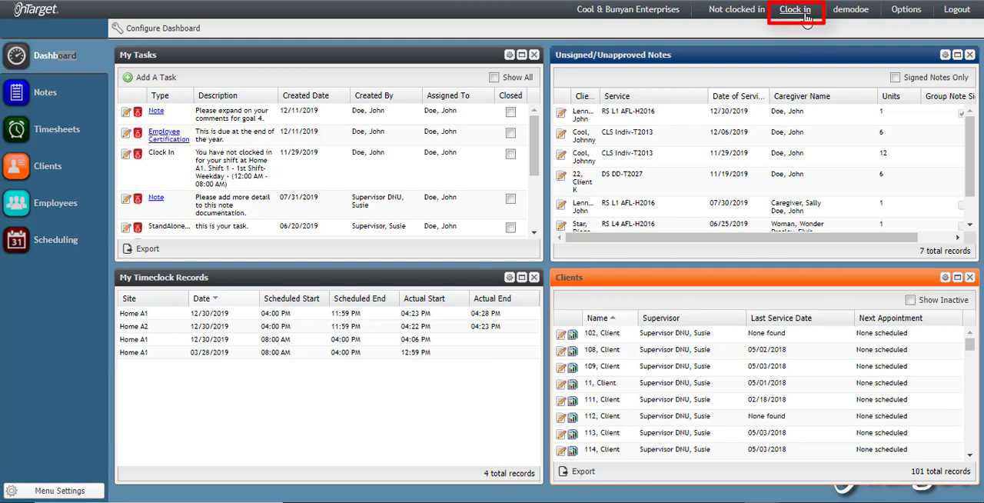
- Clock in to the Home A1 12/30/2019 shift and confirm, saving the timeclock record
{"action": "left_click", "coordinate": [799, 9]}
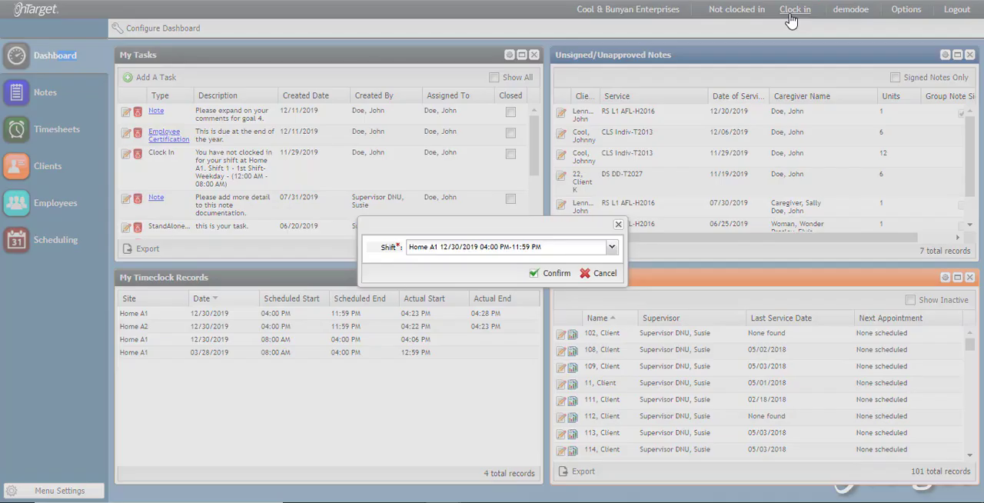
{"action": "mouse_move", "coordinate": [445, 268]}
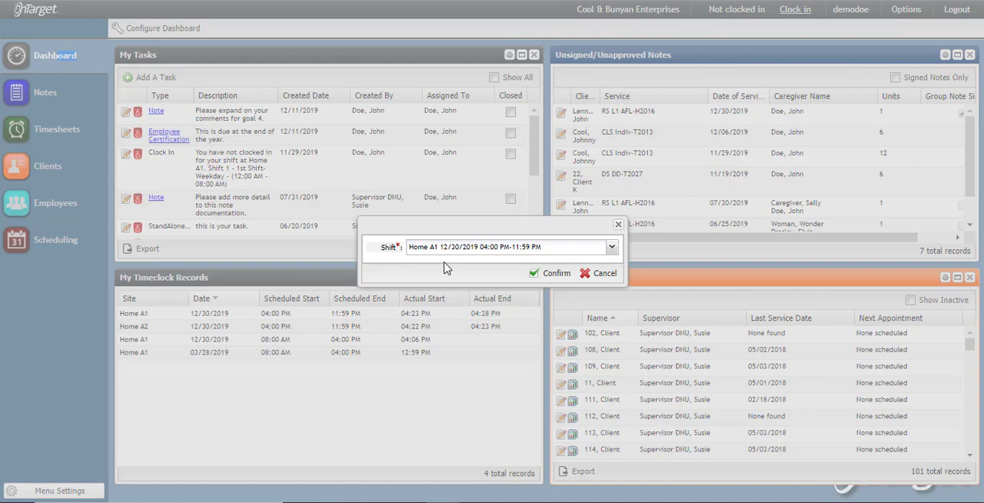
{"action": "mouse_move", "coordinate": [544, 277]}
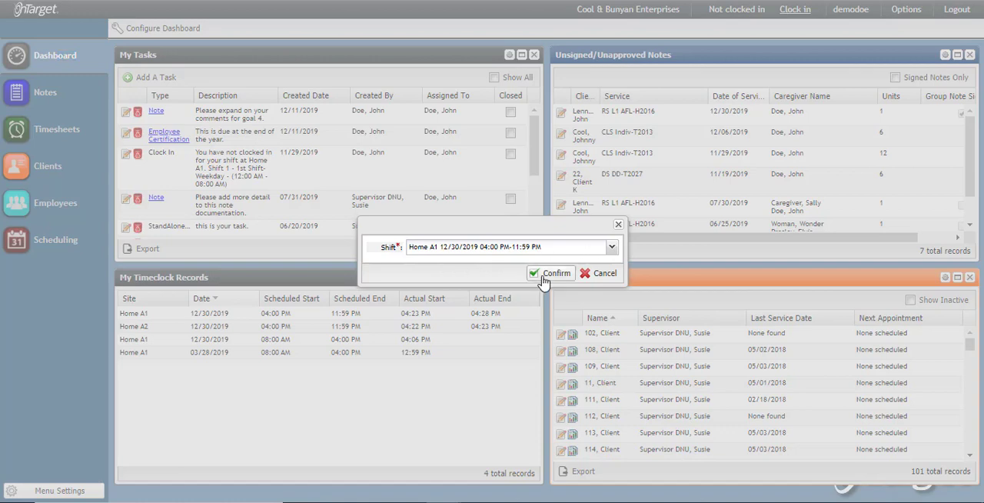
{"action": "left_click", "coordinate": [550, 274]}
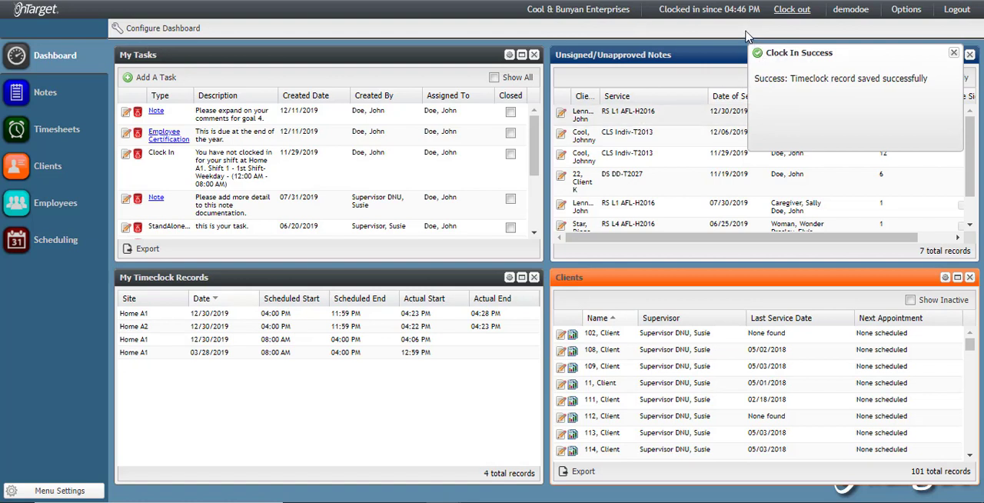
{"action": "left_click", "coordinate": [950, 52]}
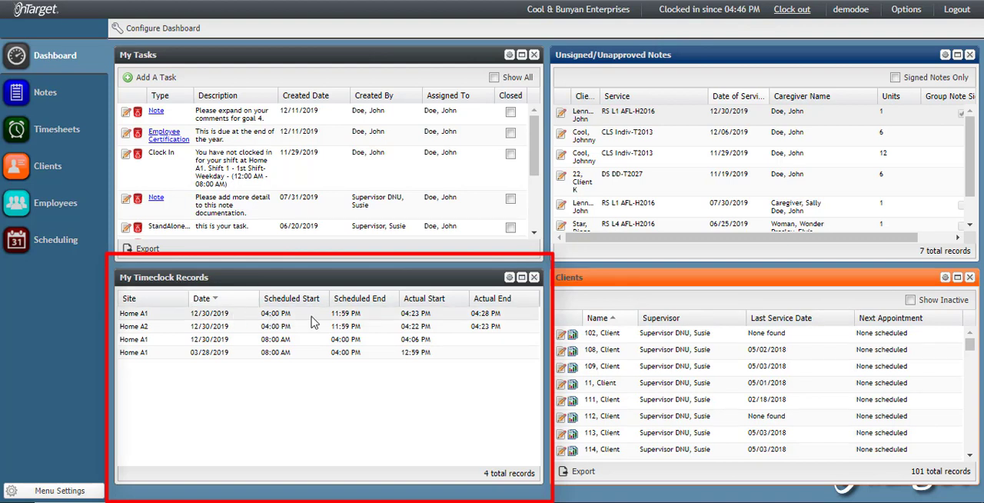
{"action": "mouse_move", "coordinate": [135, 323]}
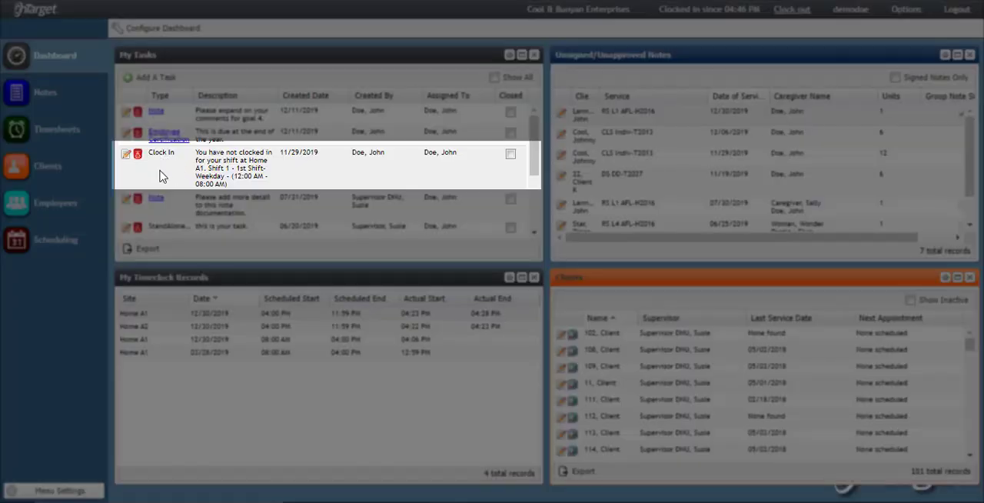
{"action": "mouse_move", "coordinate": [267, 188]}
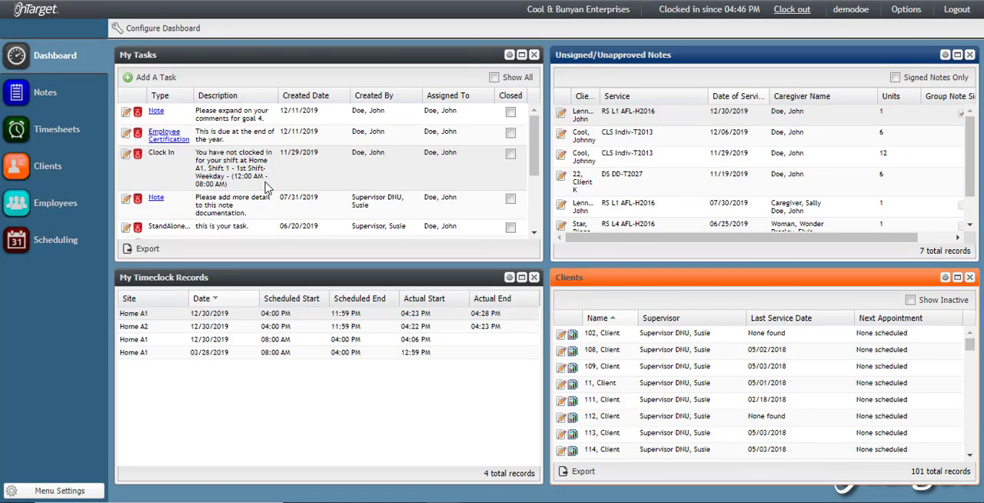
{"action": "mouse_move", "coordinate": [366, 171]}
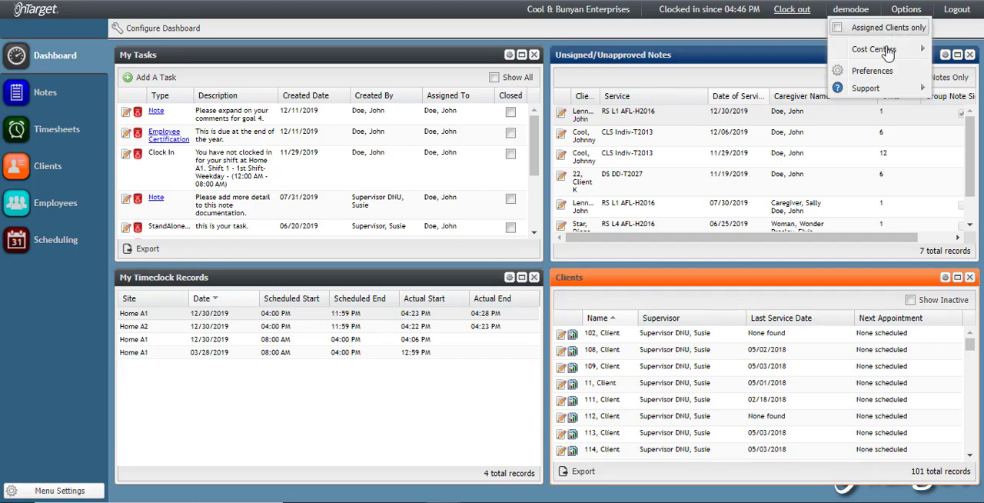
{"action": "left_click", "coordinate": [871, 70]}
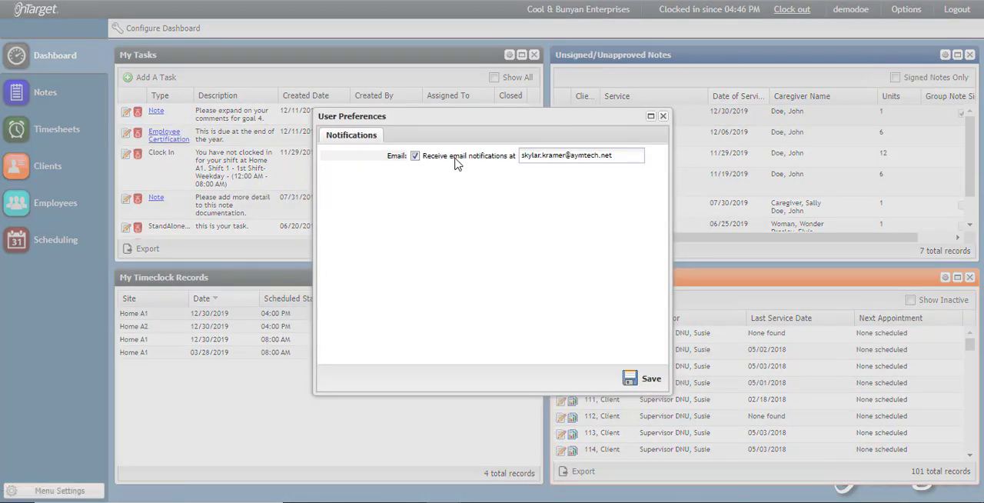
{"action": "left_click", "coordinate": [664, 115]}
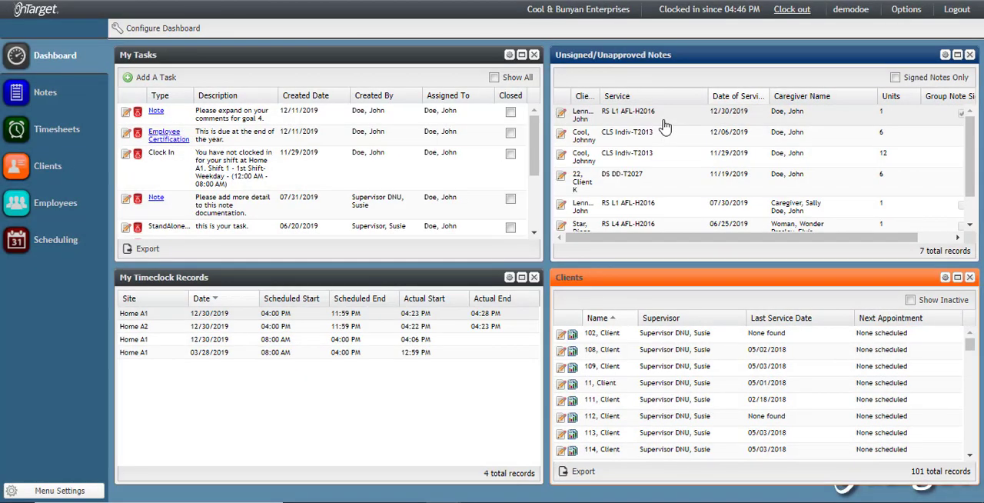
{"action": "mouse_move", "coordinate": [418, 178]}
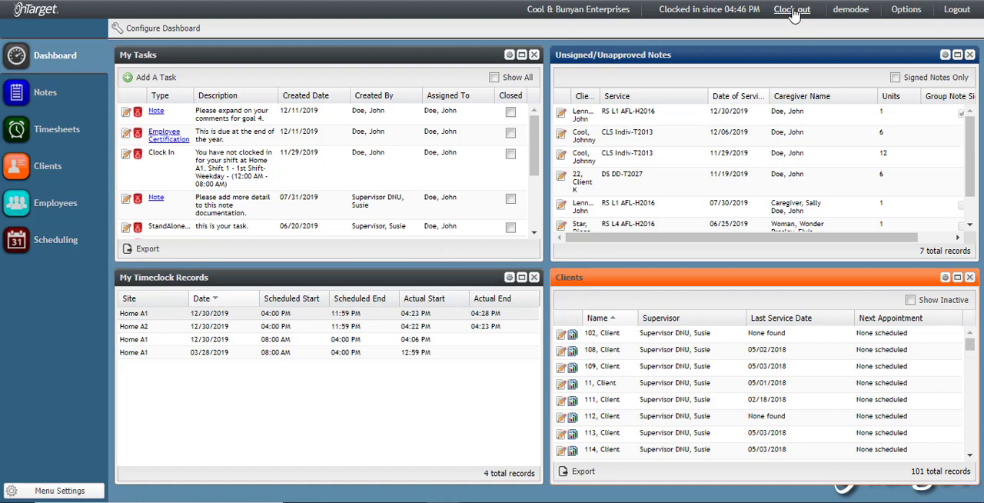
- Clock out and confirm at the two-minutes-clocked-in prompt, returning to the dashboard
{"action": "left_click", "coordinate": [791, 9]}
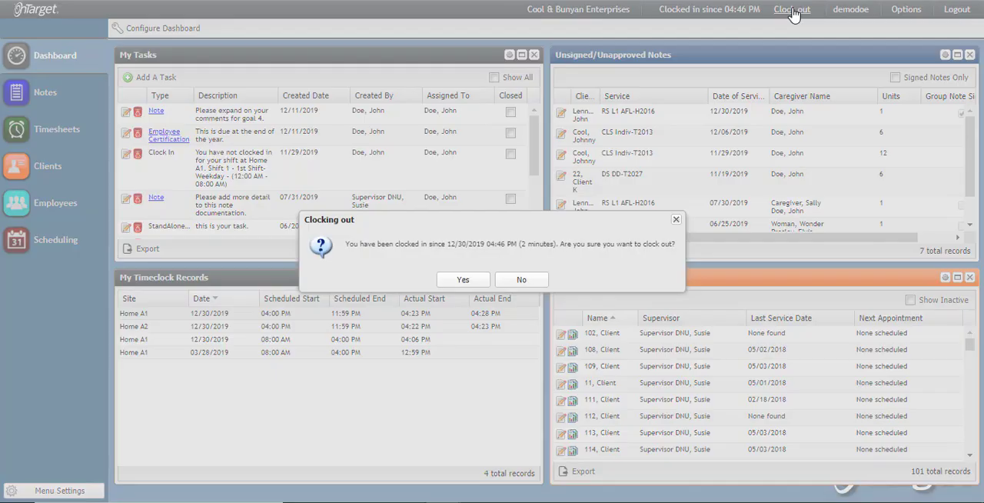
{"action": "mouse_move", "coordinate": [455, 252]}
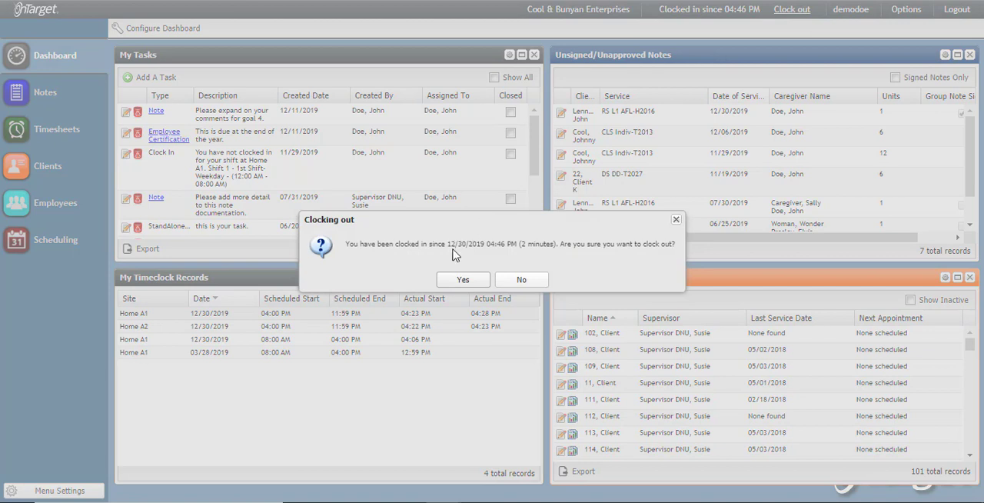
{"action": "mouse_move", "coordinate": [483, 246]}
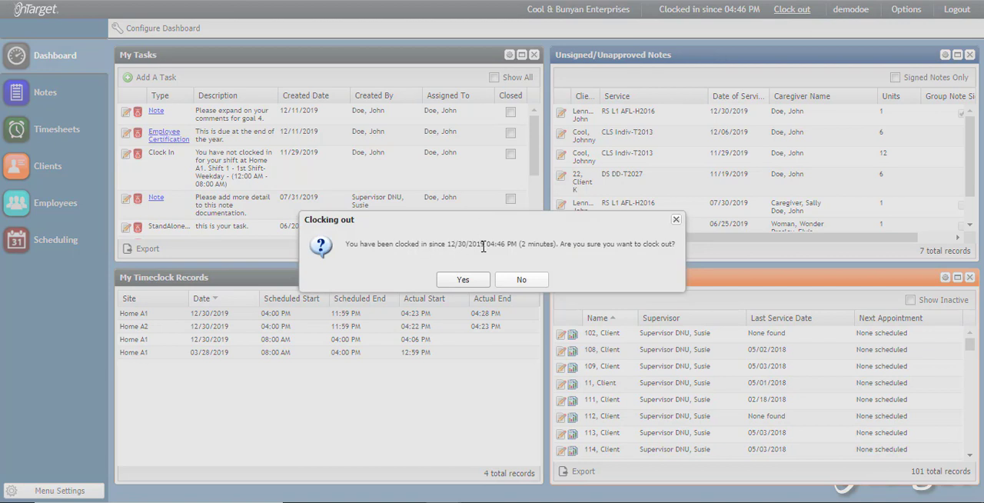
{"action": "mouse_move", "coordinate": [463, 279]}
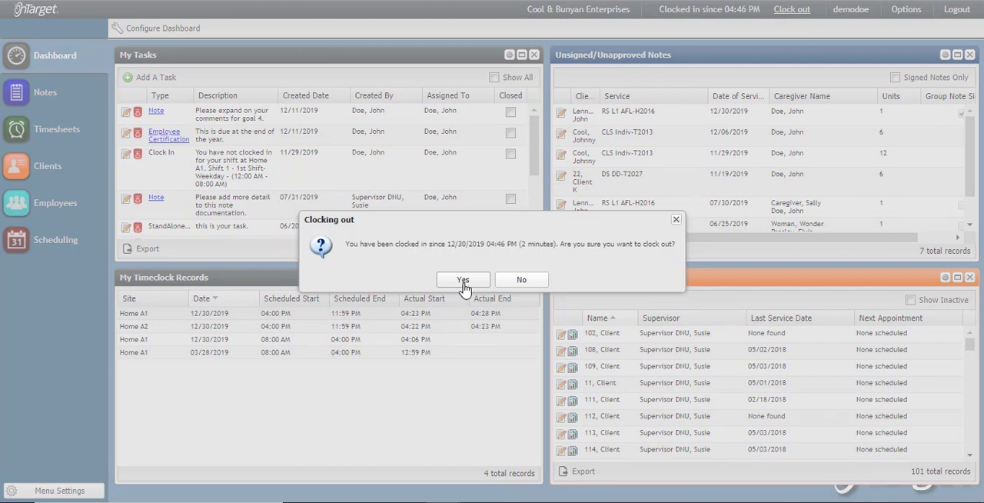
{"action": "left_click", "coordinate": [520, 280]}
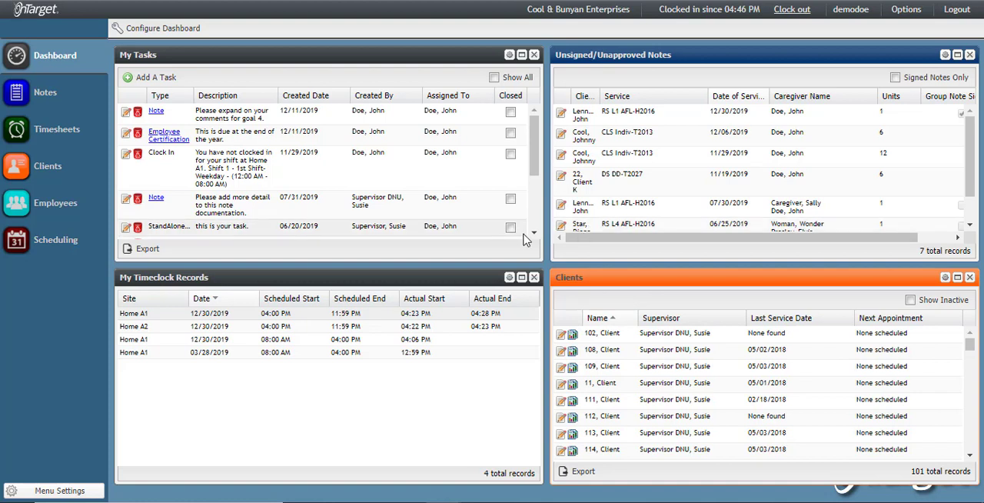
{"action": "mouse_move", "coordinate": [311, 218]}
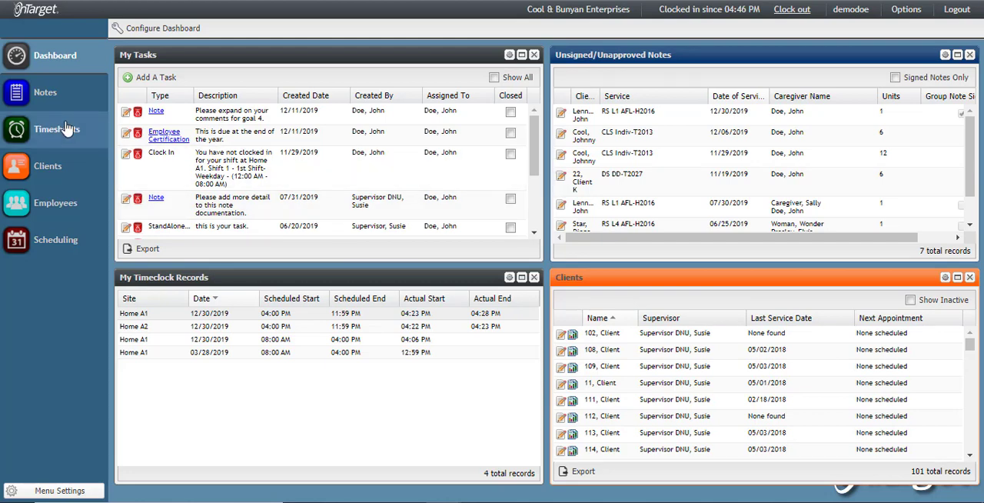
- Review the 12/30/2019 Residential Level IV timesheet entry totalling 0.07 hours
{"action": "left_click", "coordinate": [50, 129]}
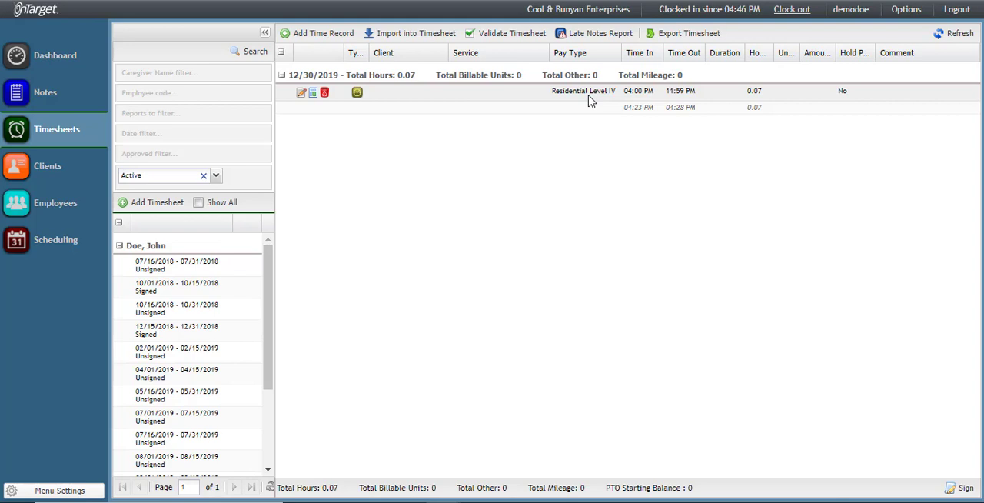
{"action": "mouse_move", "coordinate": [578, 101]}
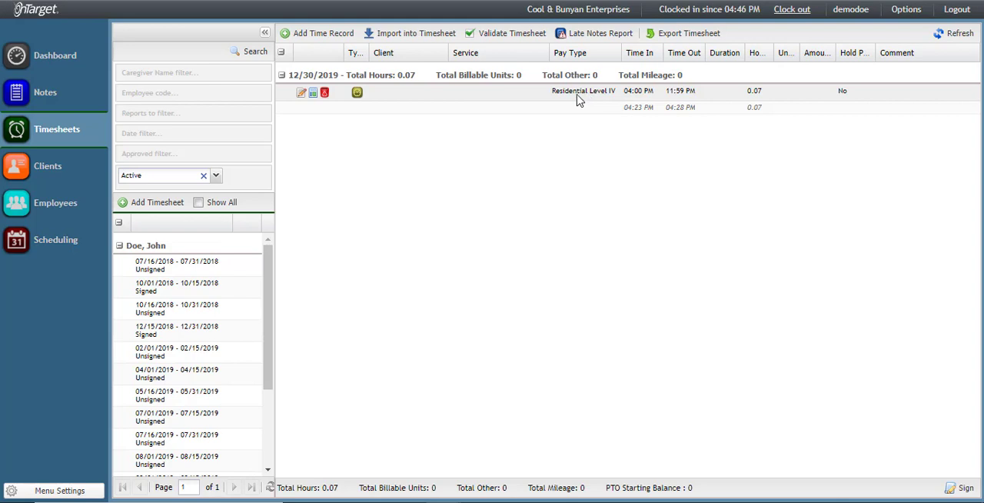
{"action": "mouse_move", "coordinate": [684, 101]}
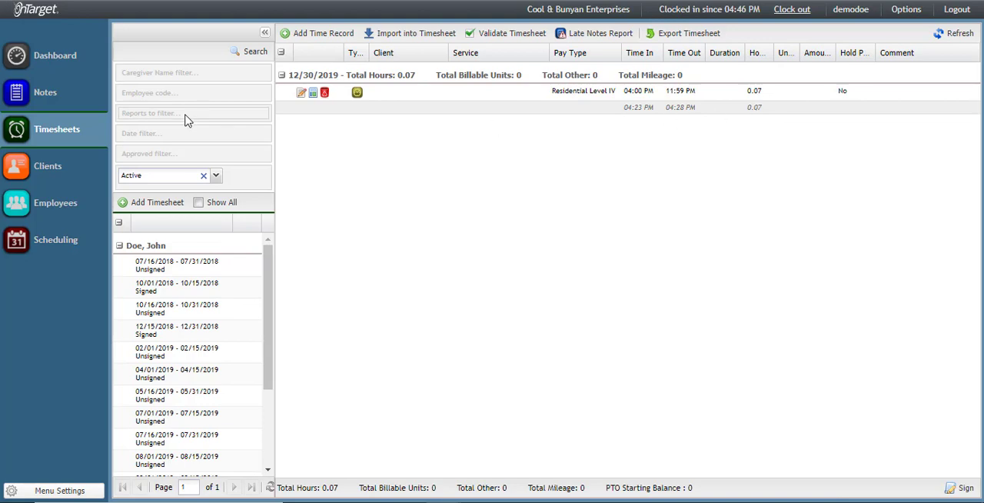
{"action": "left_click", "coordinate": [55, 55]}
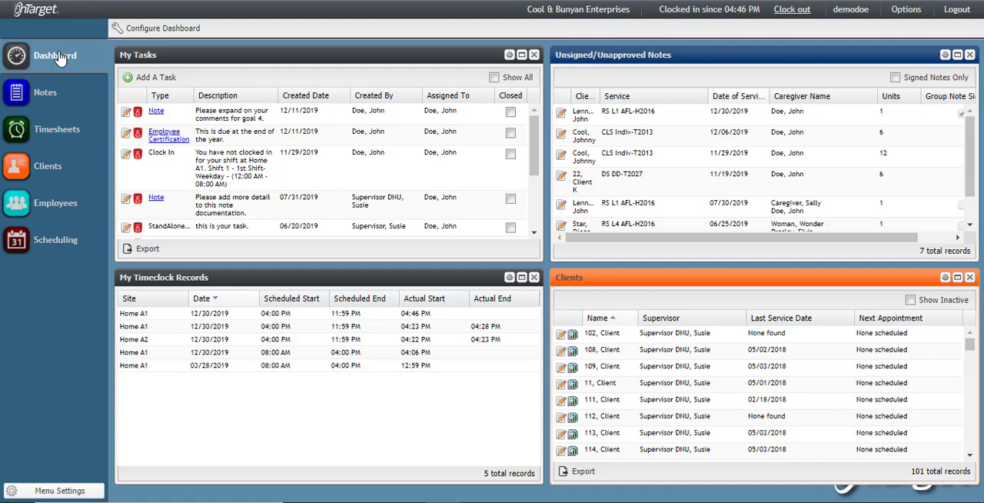
- From the dashboard, clock in to the Home A2 12/30/2019 04:00 PM–11:59 PM shift and confirm
{"action": "left_click", "coordinate": [794, 9]}
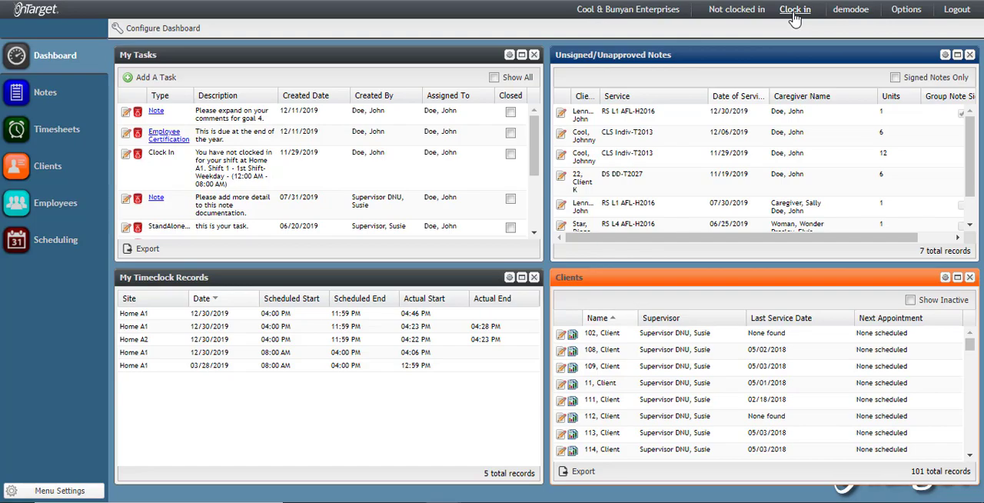
{"action": "left_click", "coordinate": [795, 9]}
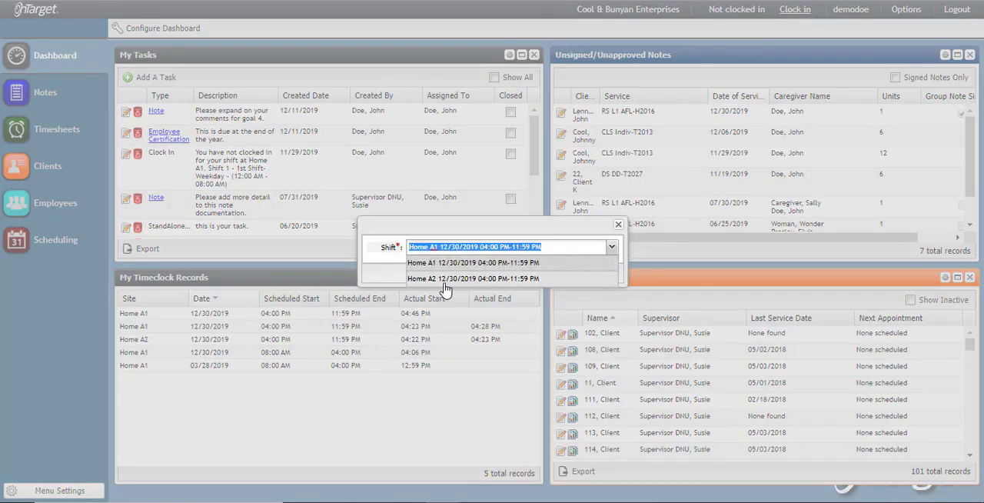
{"action": "left_click", "coordinate": [475, 278]}
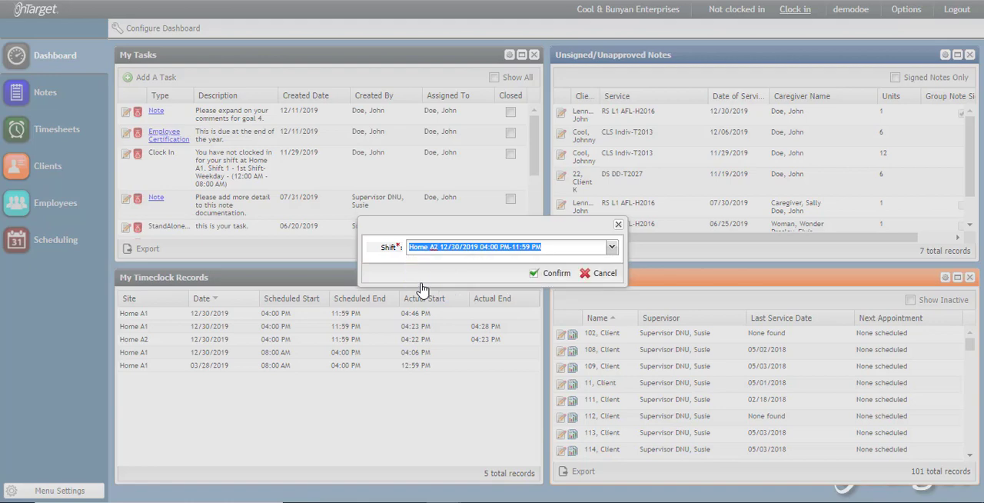
{"action": "left_click", "coordinate": [547, 274]}
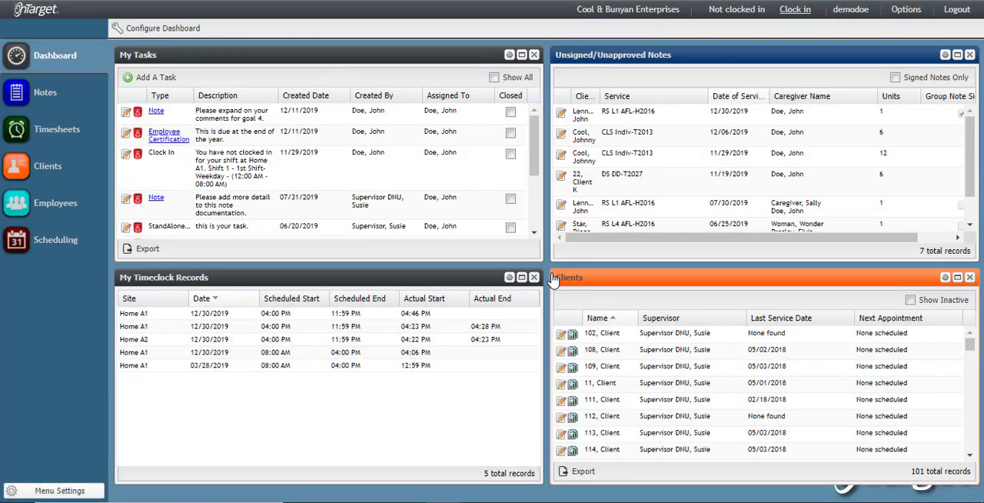
- Cancel the Out of Range clock-in warning without clocking in or sending a task
{"action": "left_click", "coordinate": [794, 10]}
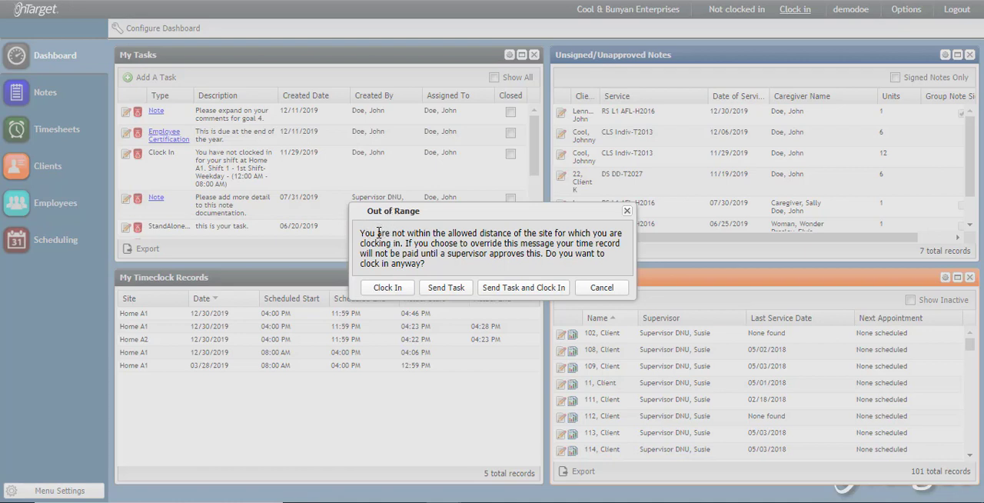
{"action": "mouse_move", "coordinate": [538, 243]}
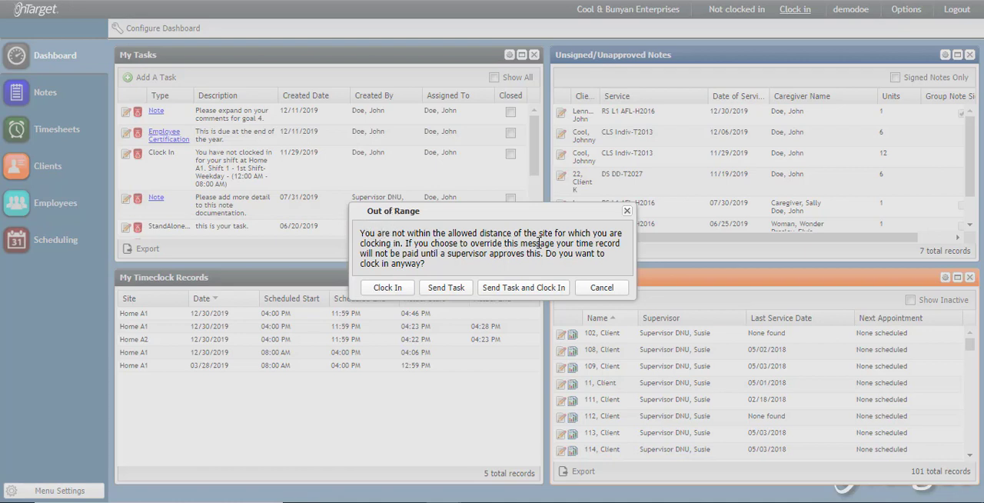
{"action": "mouse_move", "coordinate": [464, 253]}
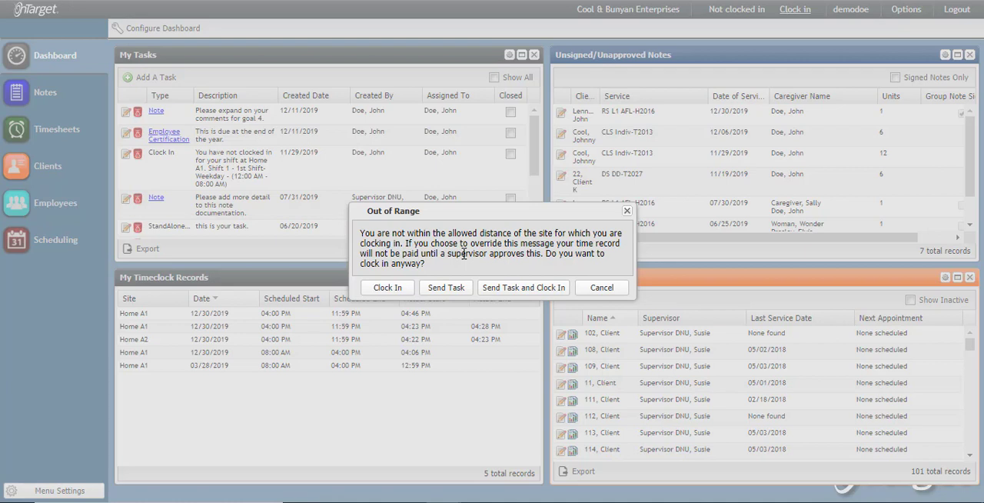
{"action": "mouse_move", "coordinate": [584, 252]}
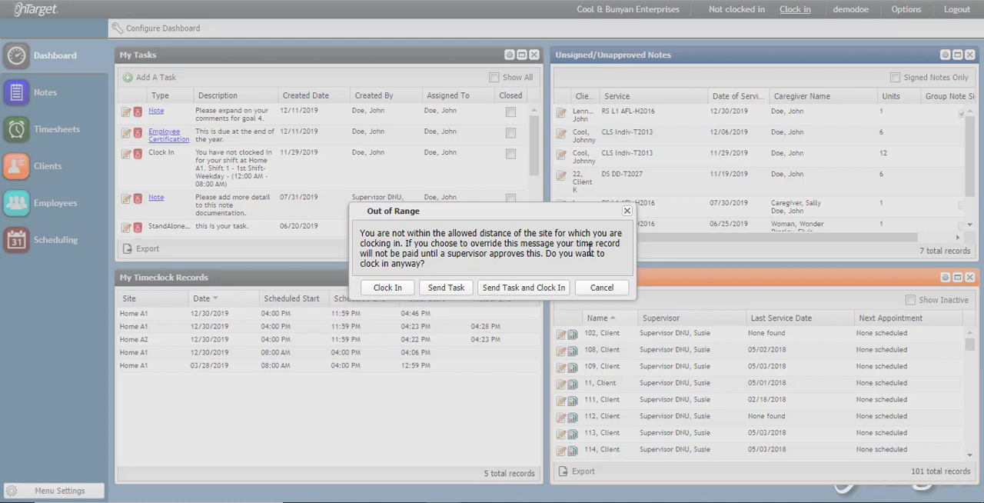
{"action": "mouse_move", "coordinate": [444, 270]}
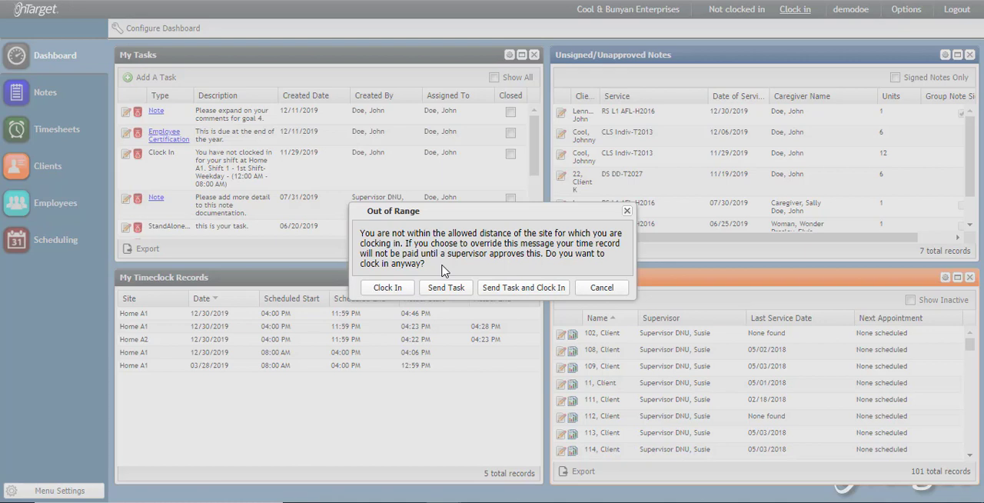
{"action": "mouse_move", "coordinate": [387, 292]}
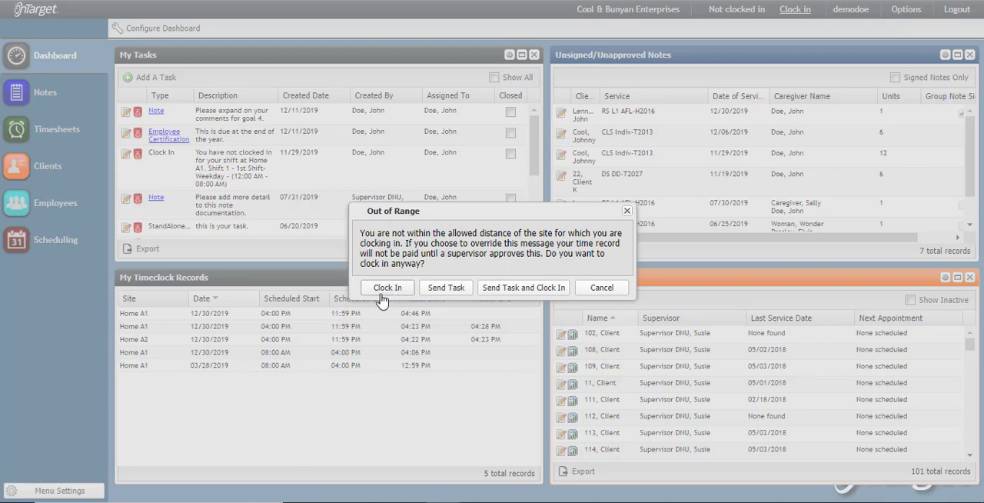
{"action": "mouse_move", "coordinate": [425, 298]}
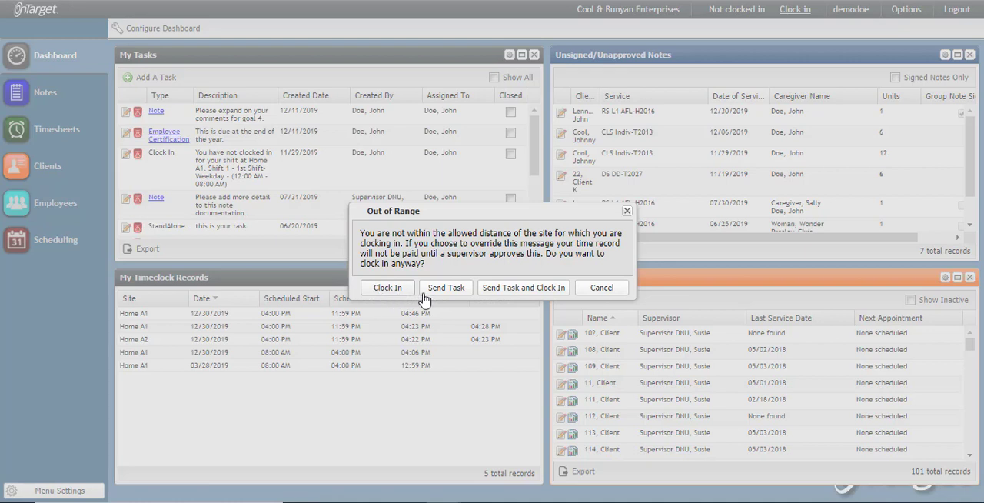
{"action": "mouse_move", "coordinate": [451, 295]}
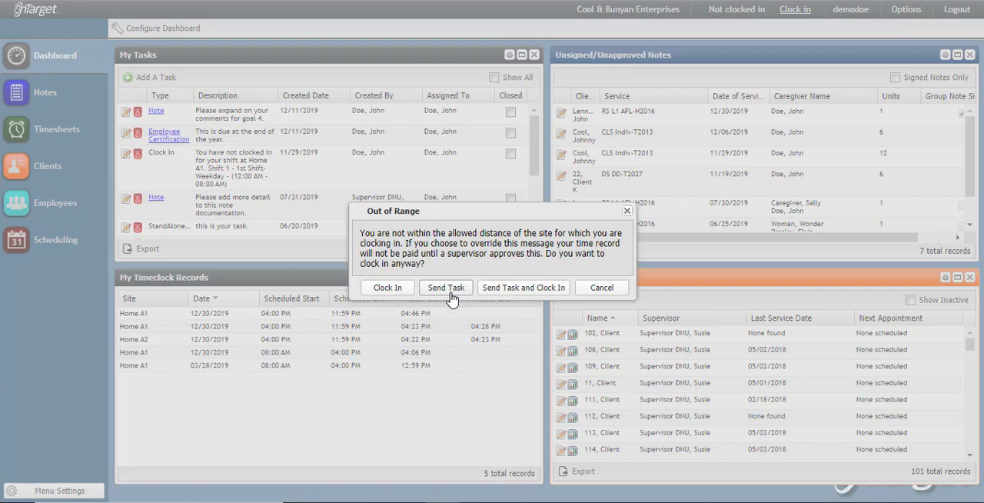
{"action": "mouse_move", "coordinate": [477, 314]}
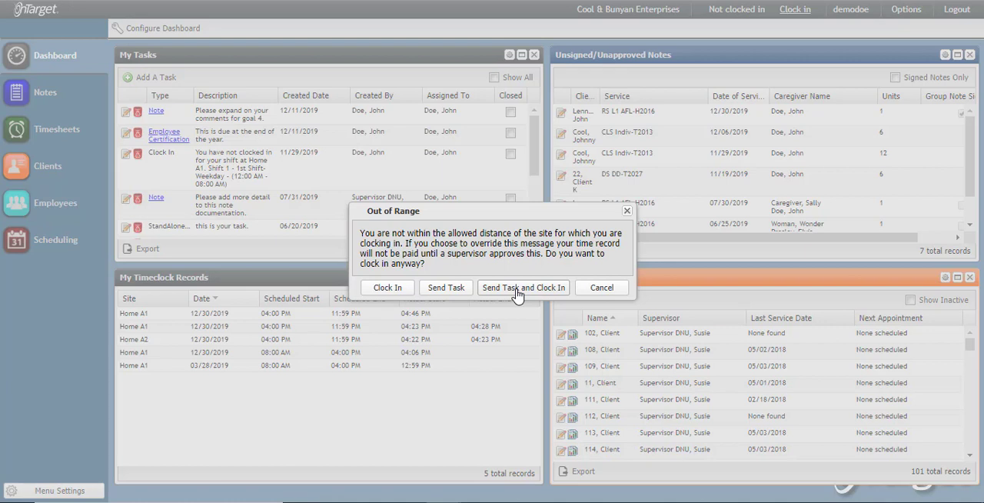
{"action": "mouse_move", "coordinate": [569, 296]}
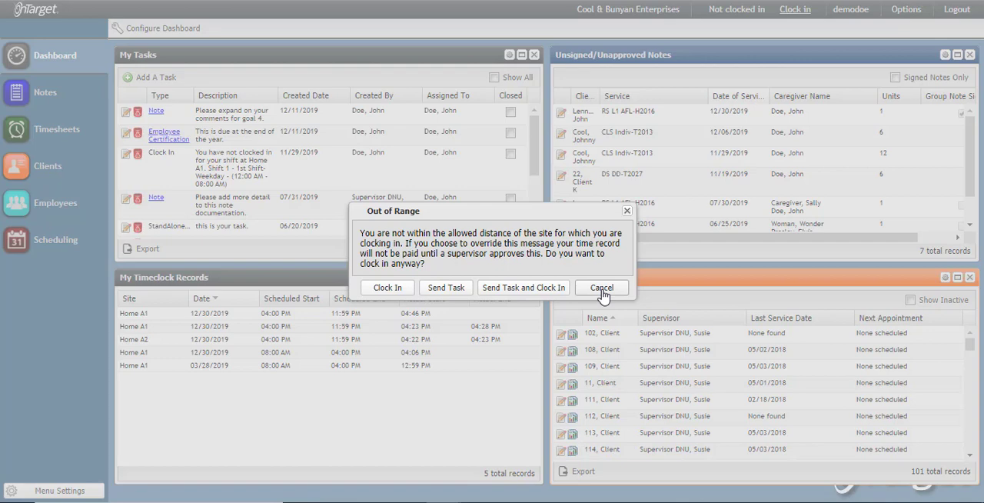
{"action": "left_click", "coordinate": [601, 286]}
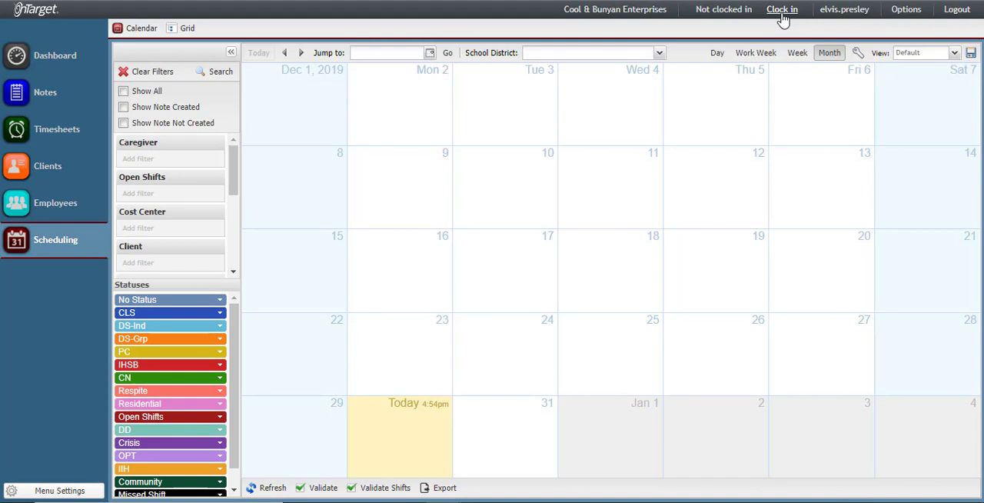
- Attempt to clock in from the scheduling calendar and acknowledge the No Shifts notice
{"action": "left_click", "coordinate": [781, 9]}
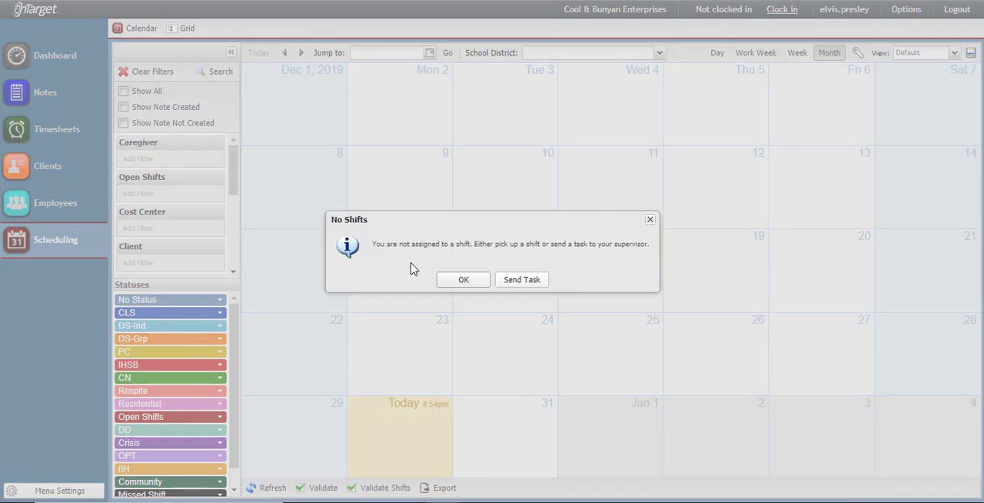
{"action": "mouse_move", "coordinate": [348, 231]}
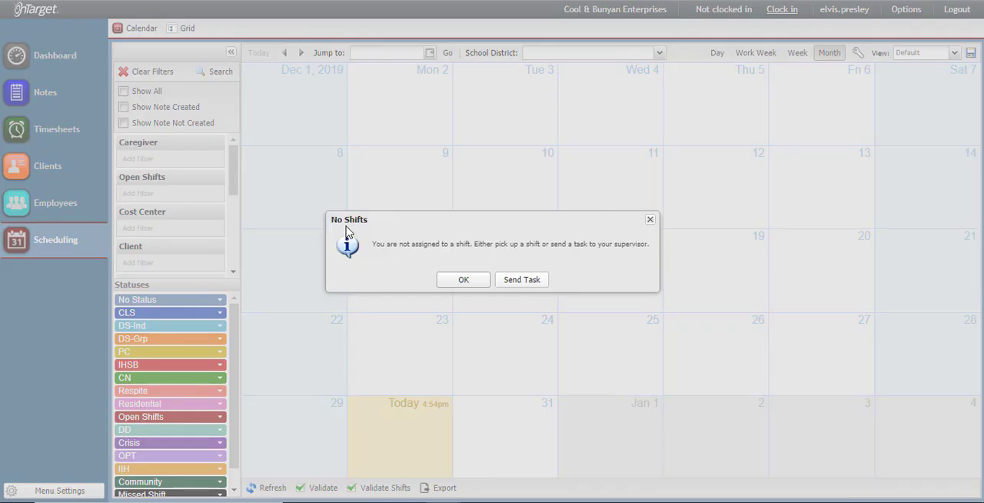
{"action": "mouse_move", "coordinate": [394, 246]}
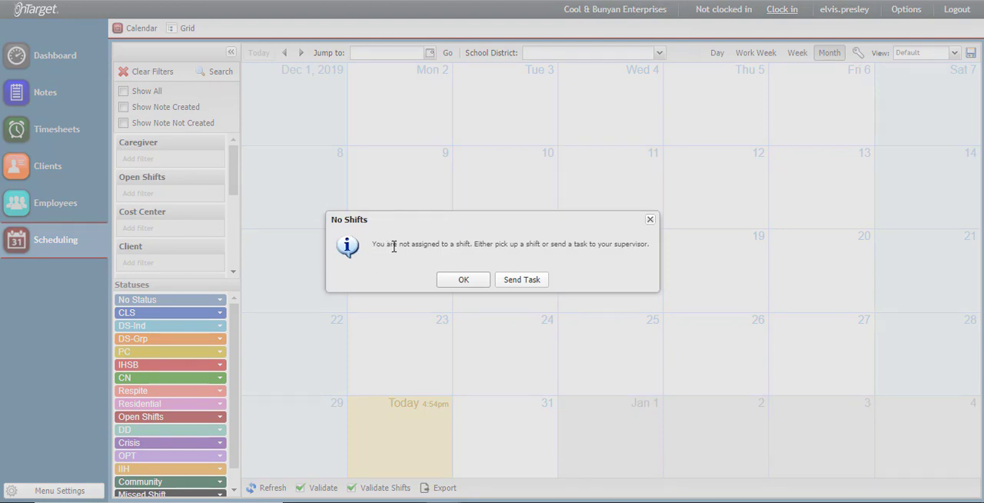
{"action": "mouse_move", "coordinate": [471, 258]}
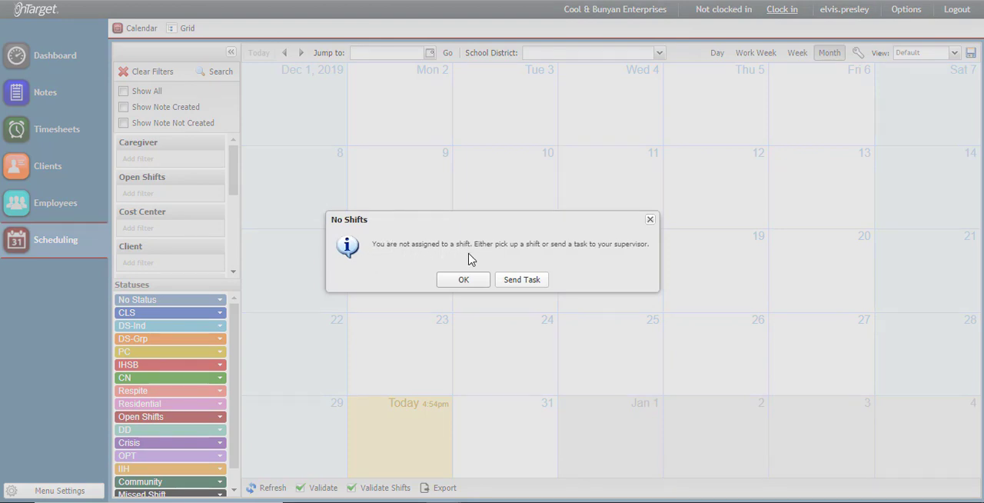
{"action": "mouse_move", "coordinate": [520, 257]}
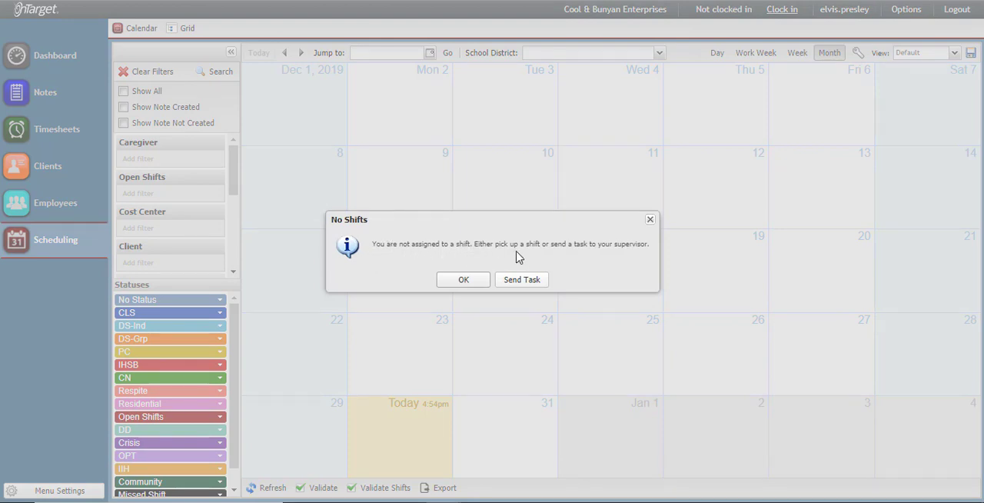
{"action": "mouse_move", "coordinate": [522, 280]}
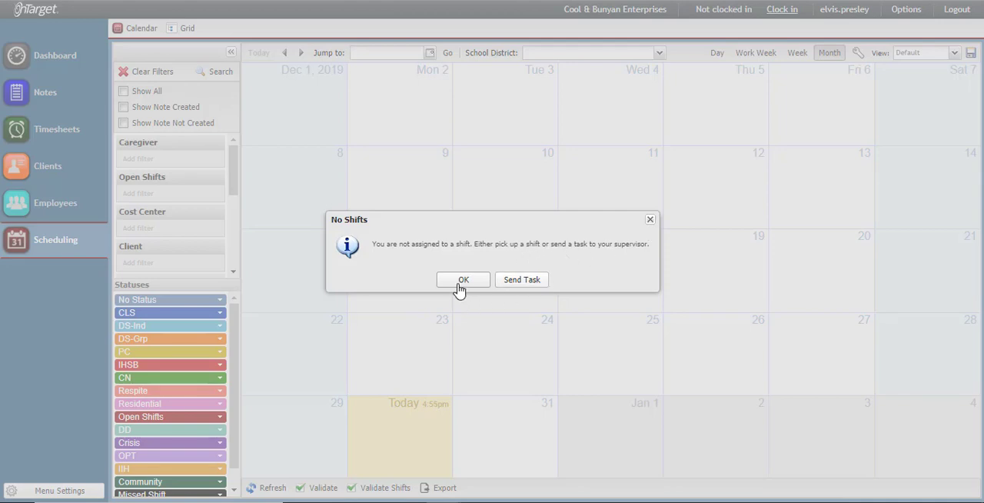
{"action": "mouse_move", "coordinate": [516, 289]}
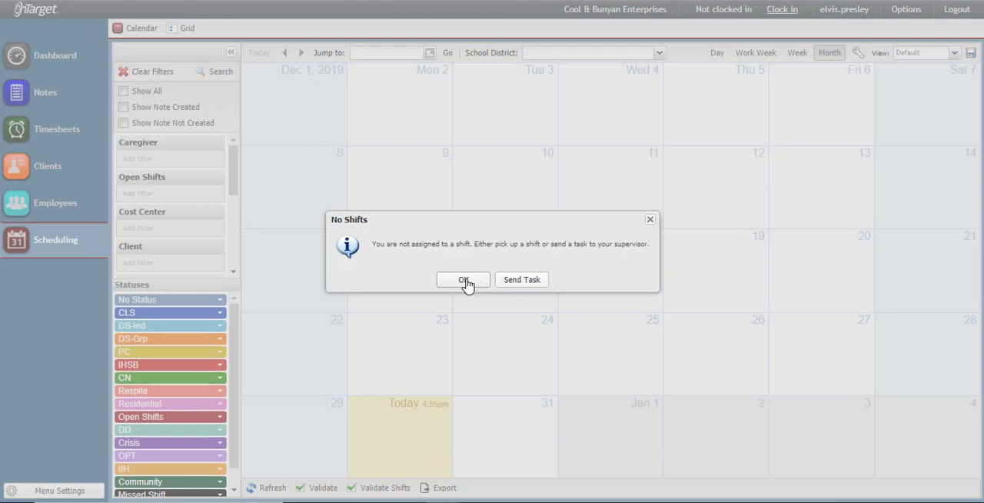
{"action": "left_click", "coordinate": [463, 280]}
{"action": "type", "text": "al"}
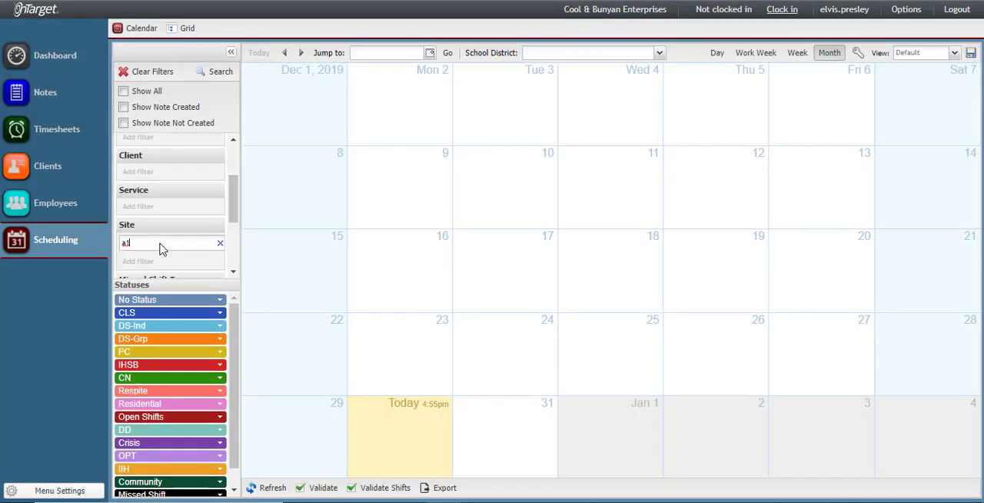
- Filter the December 2019 calendar to site A1, listing Home A1 shifts for 23–30 December
{"action": "left_click", "coordinate": [221, 71]}
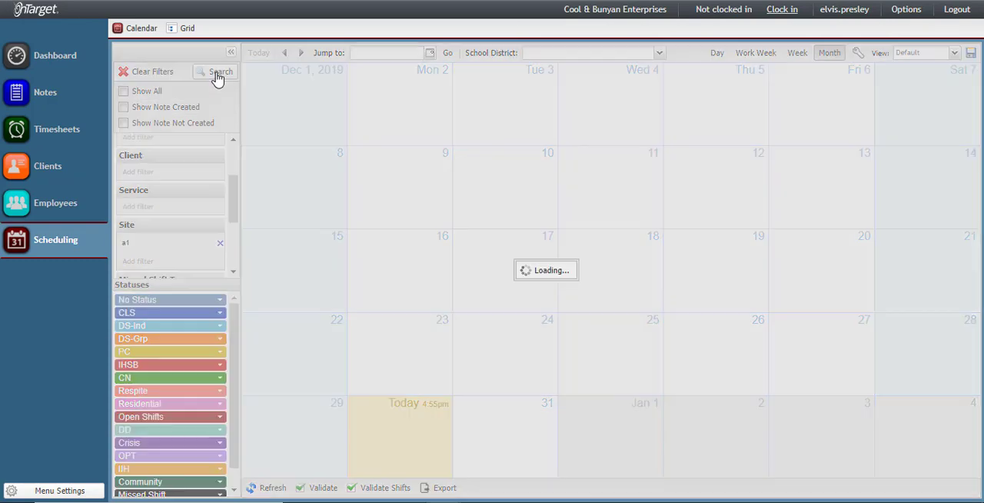
{"action": "left_click", "coordinate": [222, 70]}
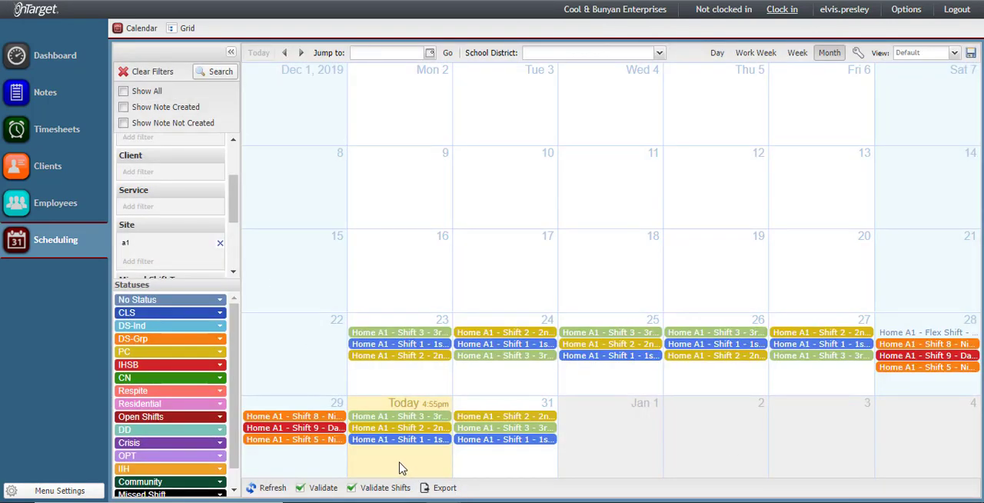
{"action": "mouse_move", "coordinate": [412, 453]}
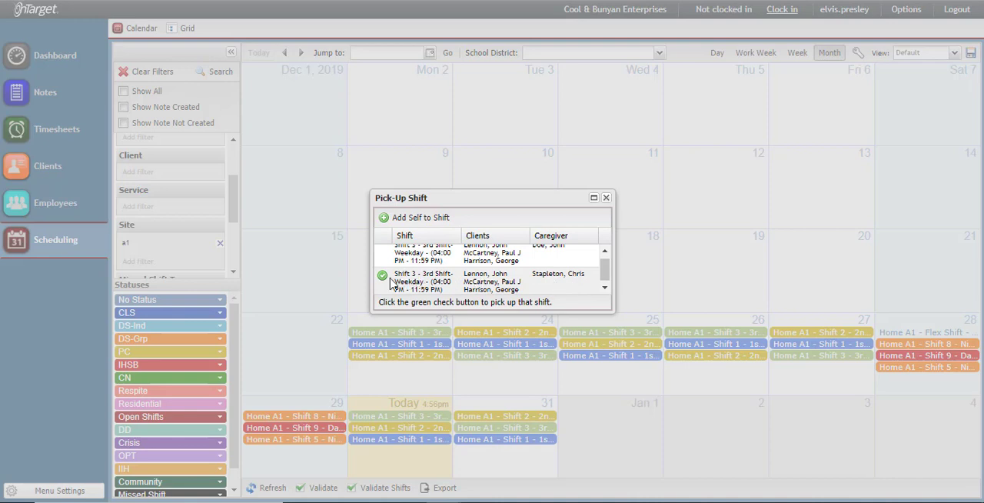
{"action": "mouse_move", "coordinate": [381, 276]}
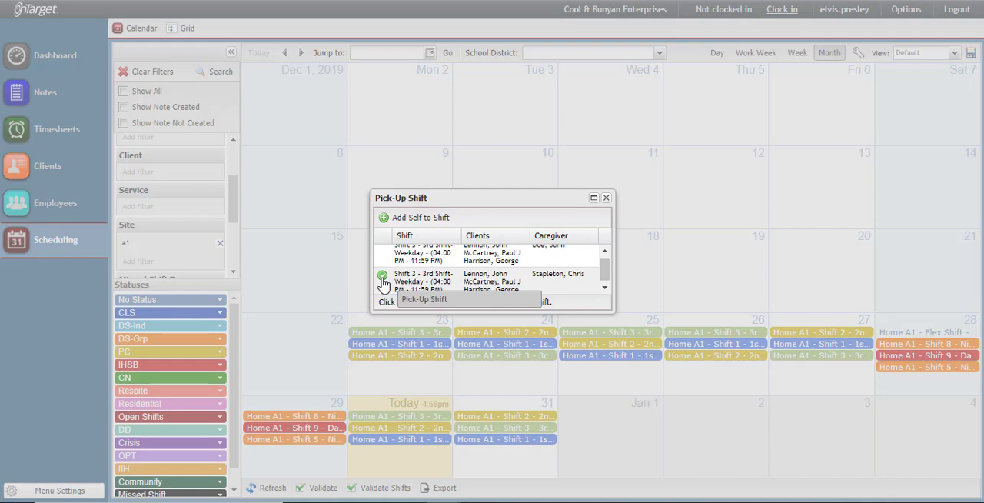
- Pick up the weekday 3rd Shift 04:00–11:59 PM and confirm, showing clients Harrison, Lennon and McCartney
{"action": "left_click", "coordinate": [382, 277]}
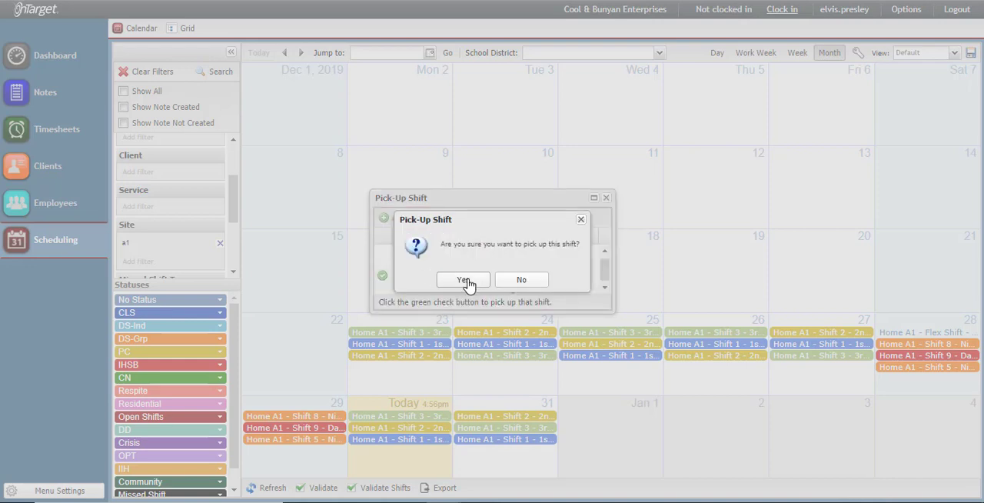
{"action": "left_click", "coordinate": [461, 280]}
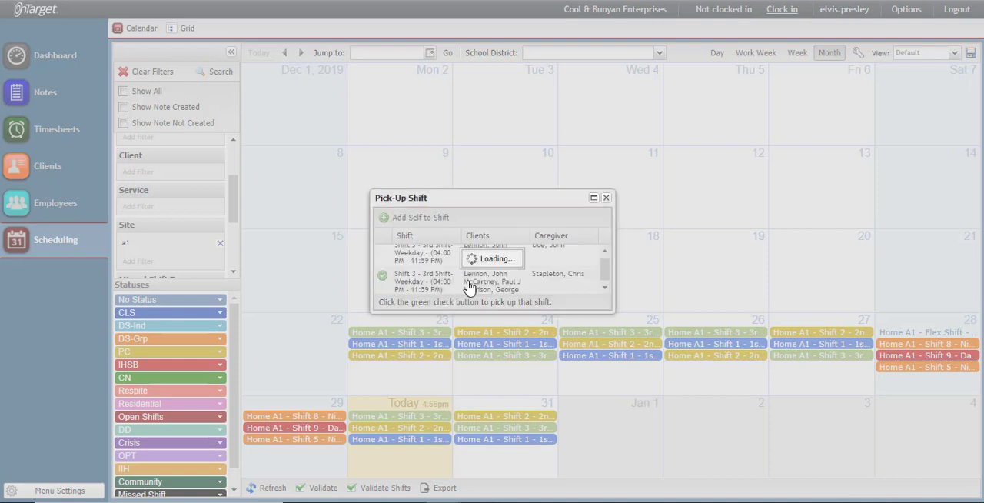
{"action": "left_click", "coordinate": [381, 273]}
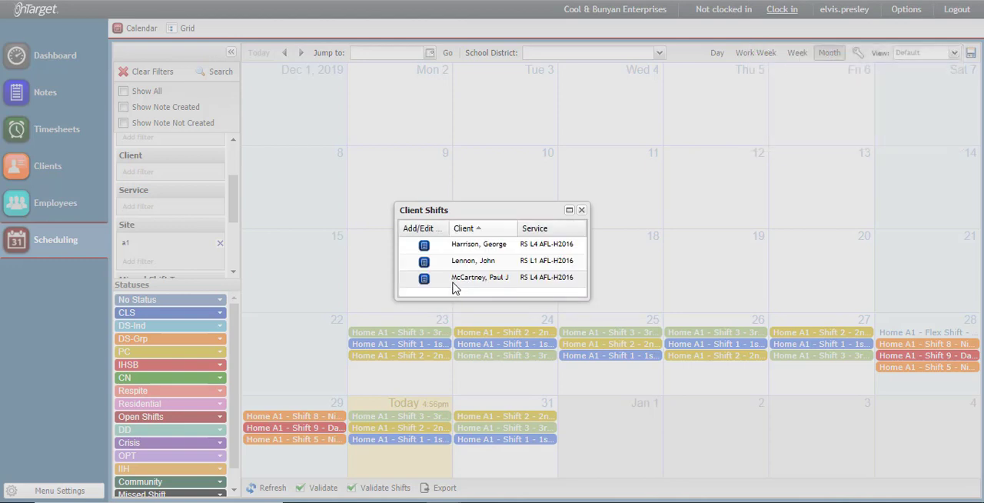
- View the shift choice for client McCartney, Paul J and close it without confirming
{"action": "left_click", "coordinate": [581, 209]}
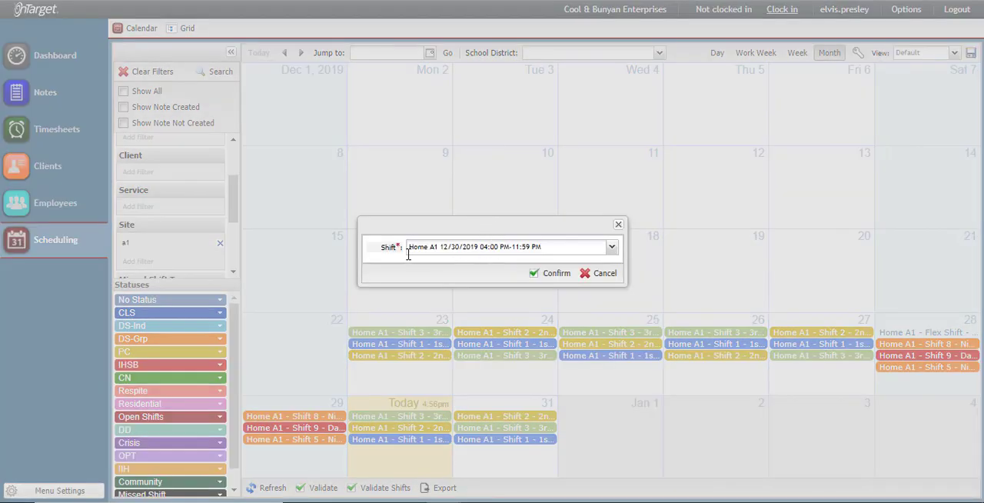
{"action": "mouse_move", "coordinate": [516, 264]}
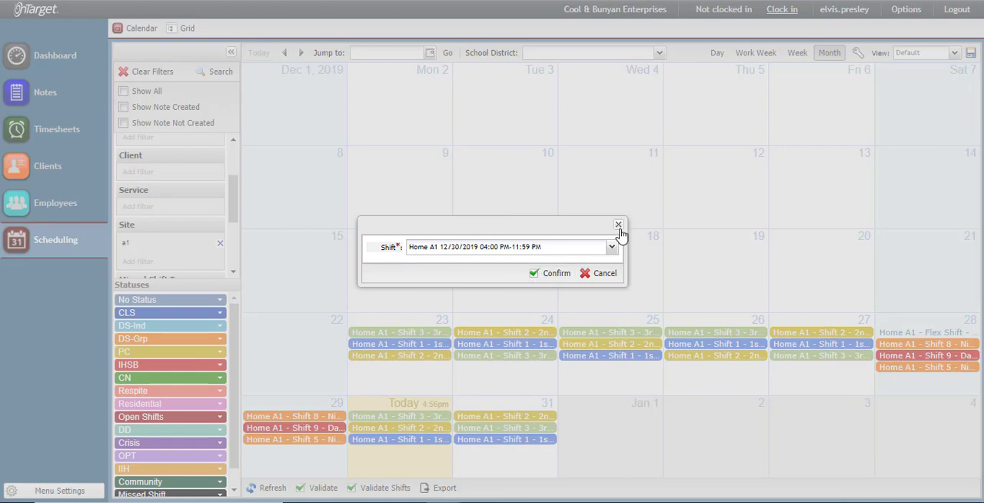
{"action": "left_click", "coordinate": [618, 225]}
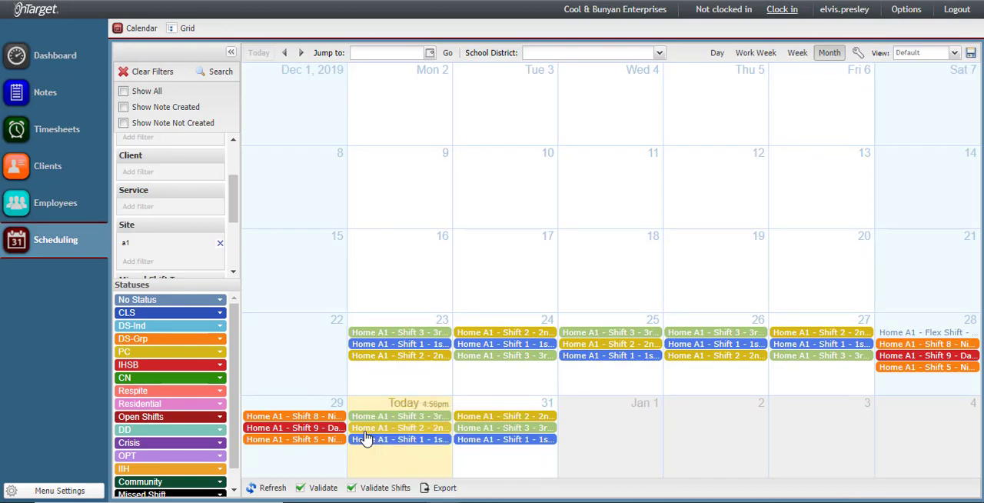
- From today's Home A1 shift, request adding yourself to the weekday 2nd Shift
{"action": "left_click", "coordinate": [396, 440]}
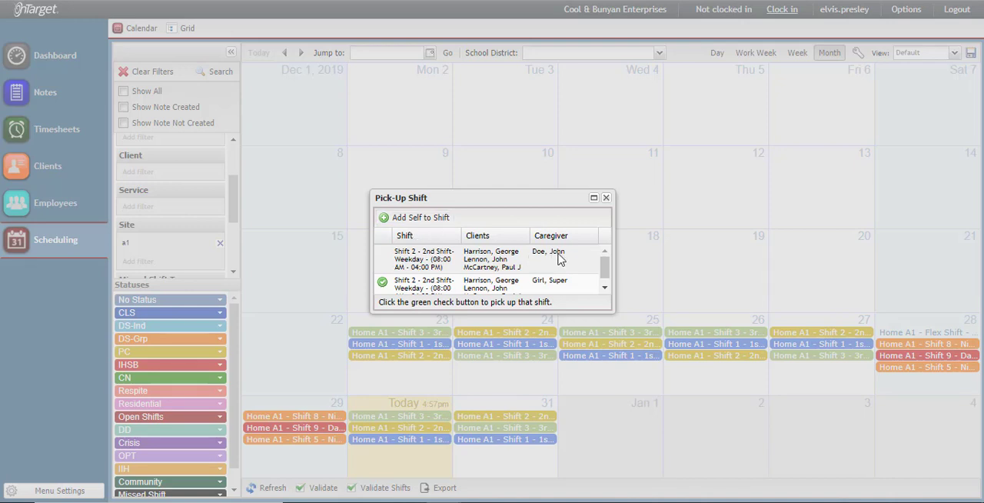
{"action": "mouse_move", "coordinate": [559, 284]}
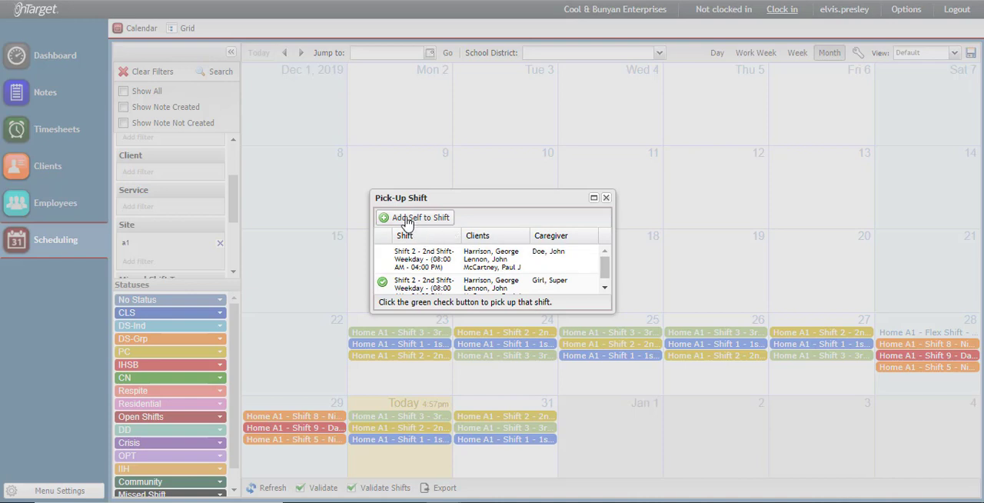
{"action": "mouse_move", "coordinate": [428, 222]}
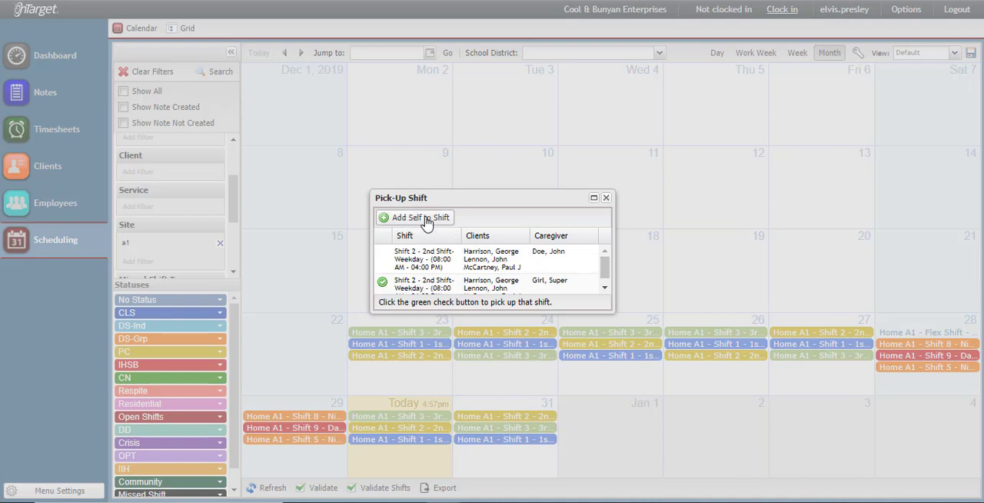
{"action": "left_click", "coordinate": [413, 217]}
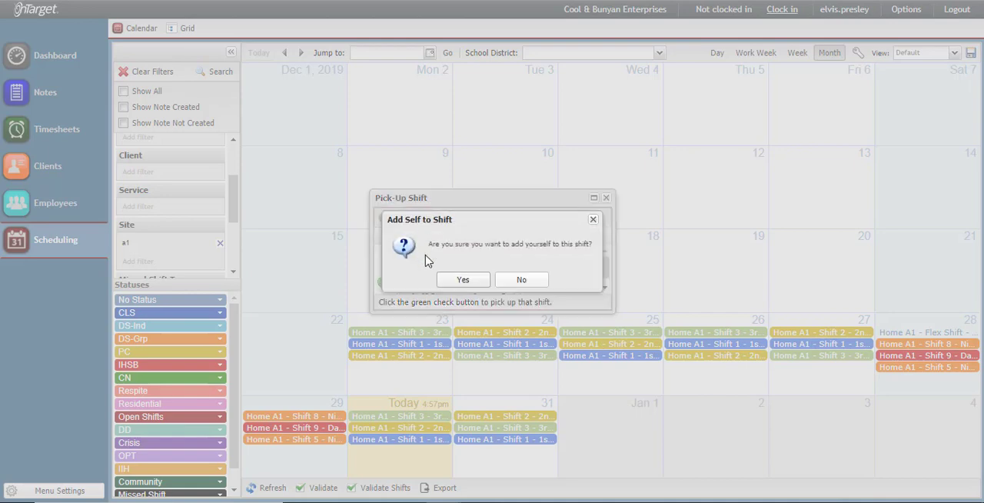